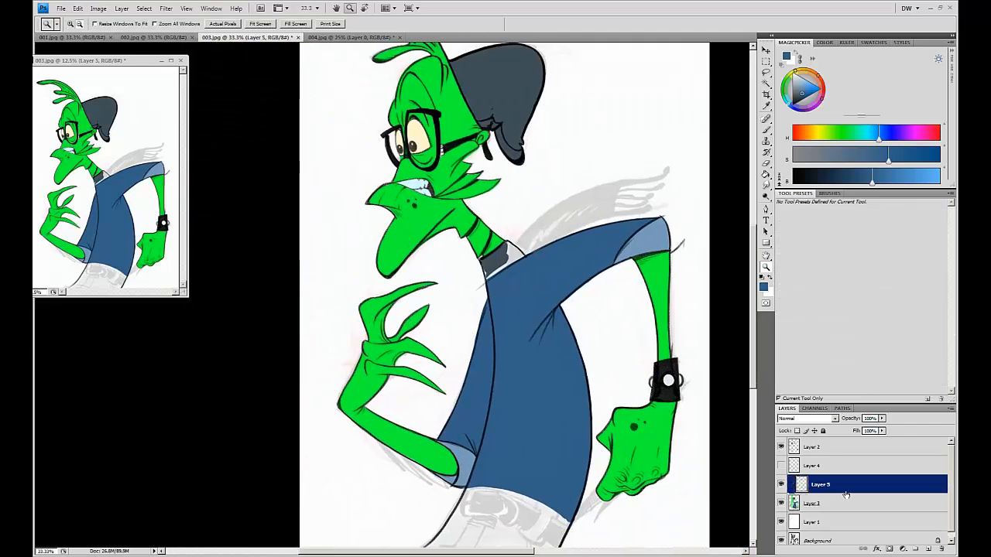
Tone the bright green skin down to muted teal with an Overlay fill on Layer 5
click(766, 118)
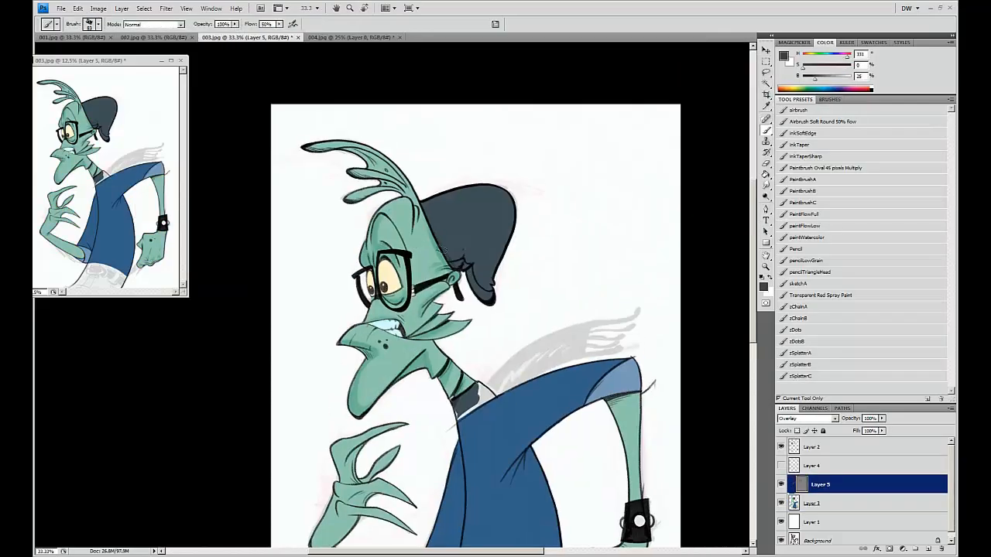
Hide the colour layers in the Layers panel, leaving the grey line drawing visible
scroll(down, 3)
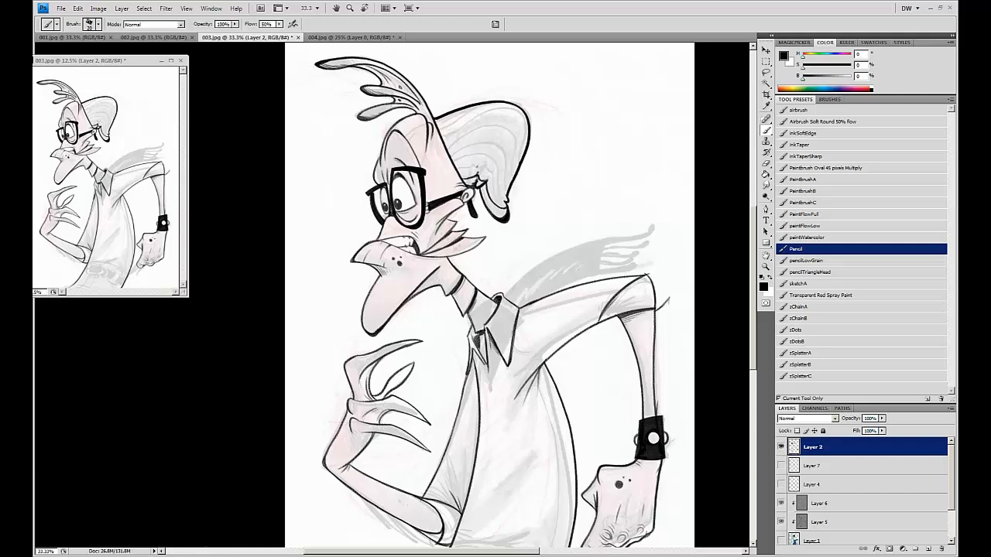
Re-enable the colour layers to show the blue shirt, orange tie, brown belt and light blue jeans
scroll(down, 3)
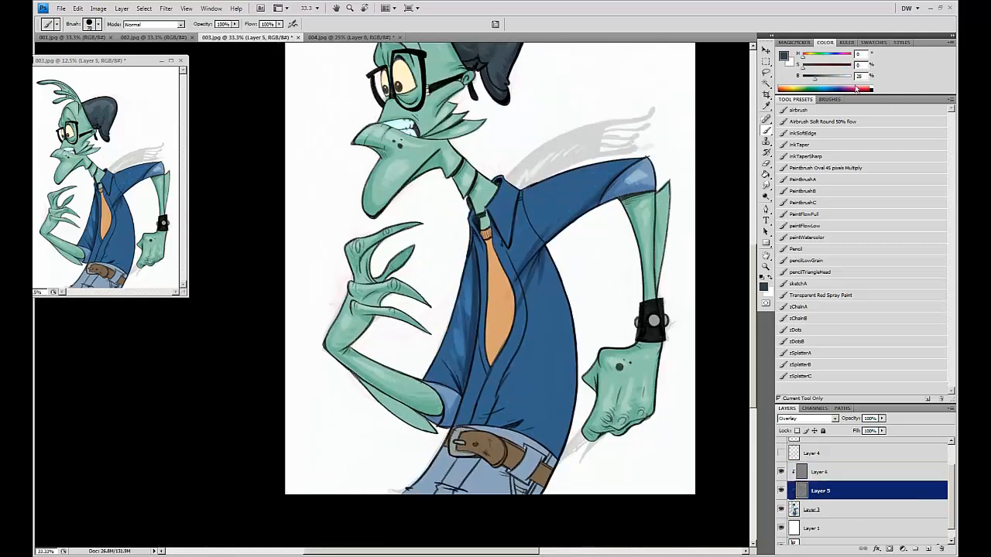
click(795, 248)
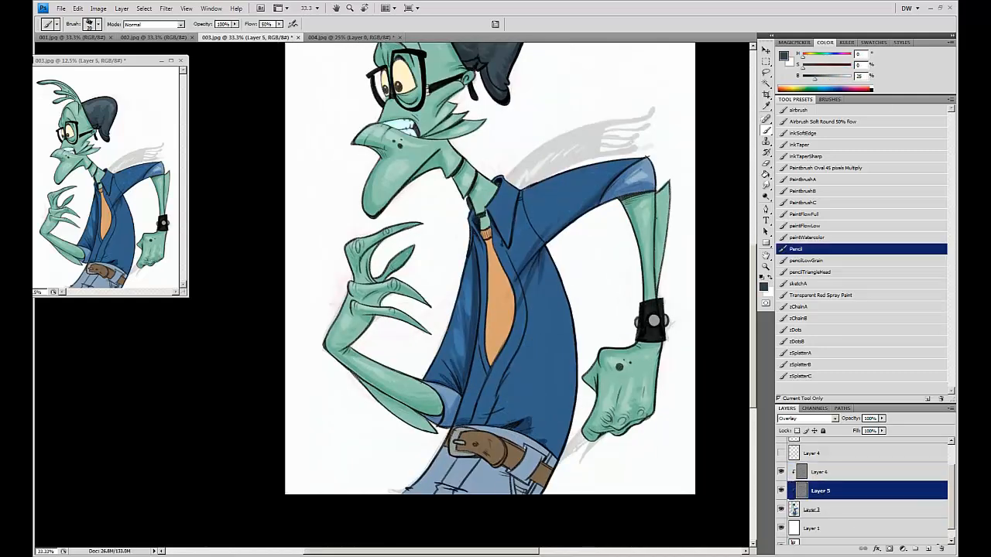